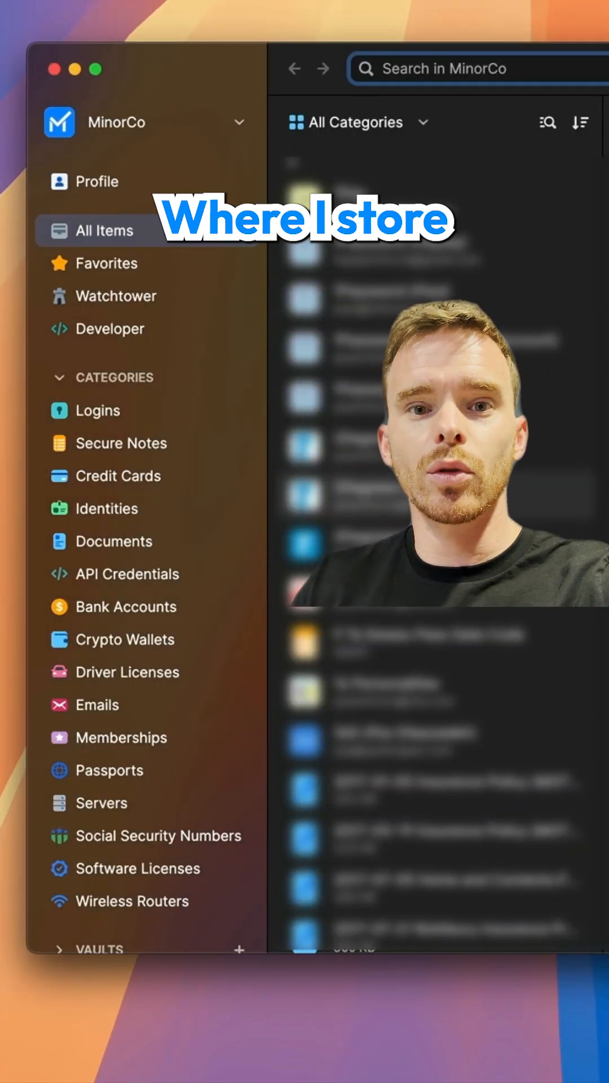
Step: Search the Raycast launcher for 'raycast', then '12pm here in london'
{"action": "left_click", "coordinate": [147, 122]}
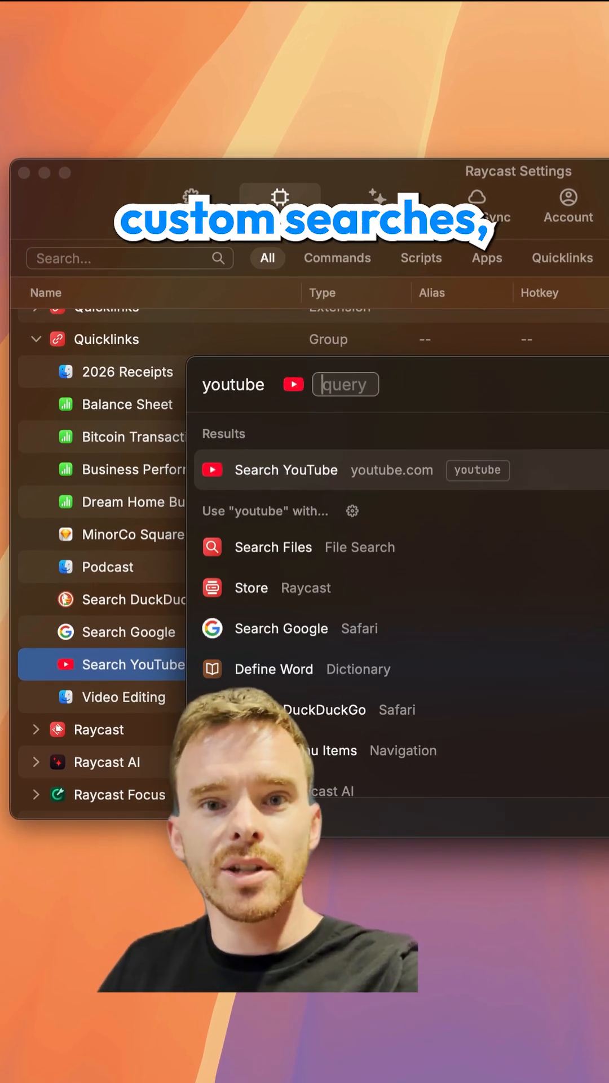
{"action": "type", "text": "raycast"}
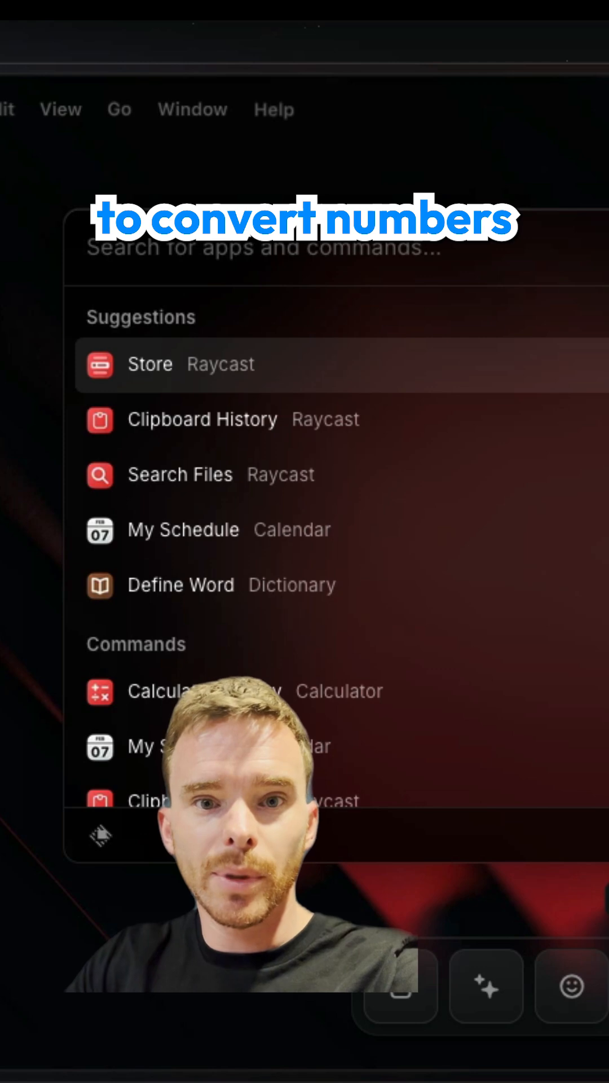
{"action": "type", "text": "12pm here in london"}
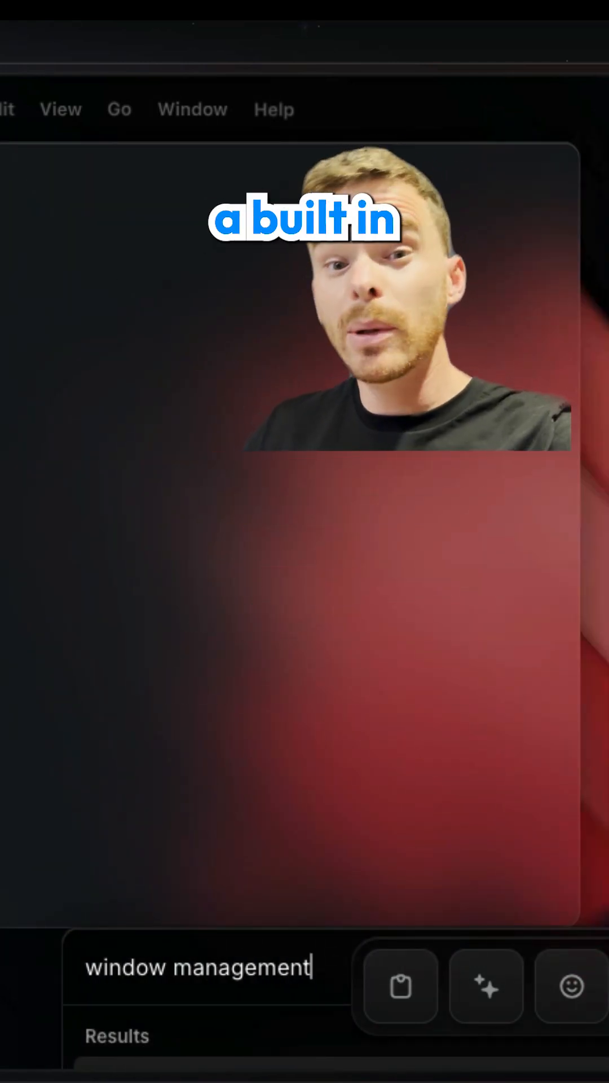
{"action": "left_click", "coordinate": [401, 988]}
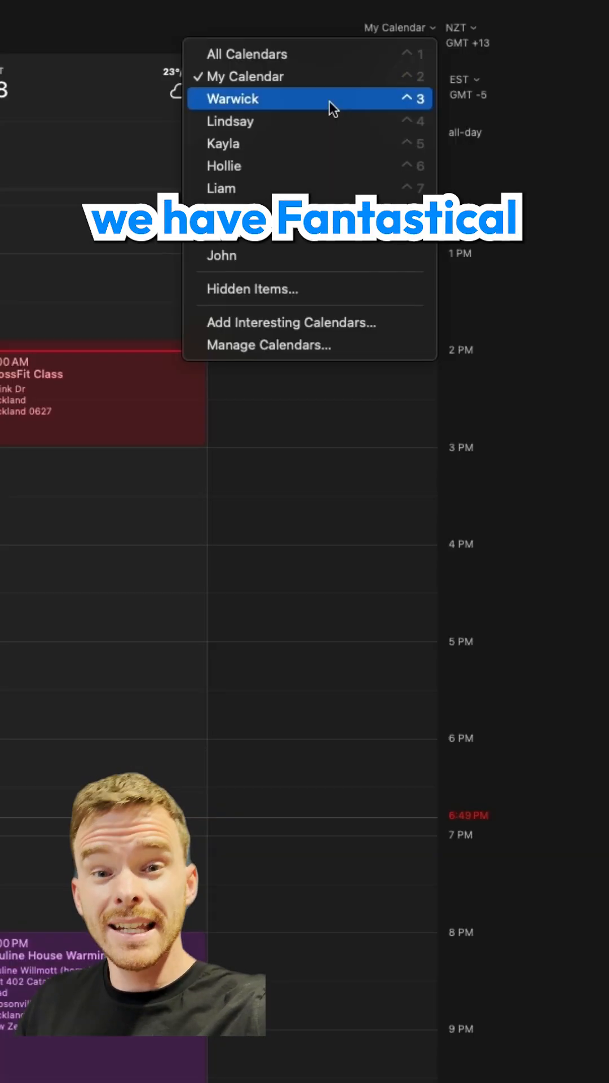
{"action": "left_click", "coordinate": [231, 98]}
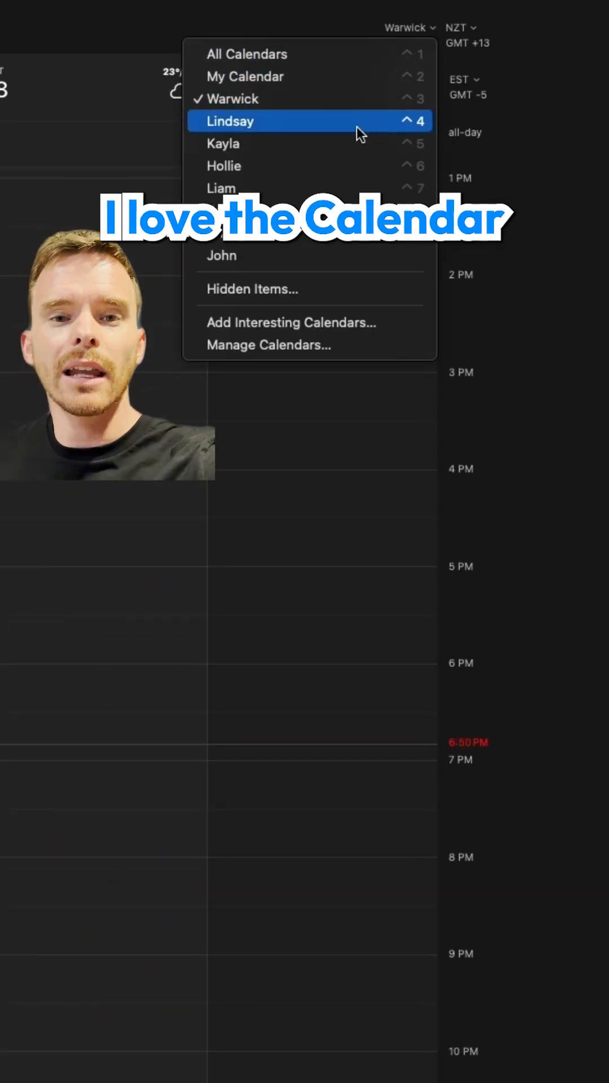
{"action": "left_click", "coordinate": [228, 121]}
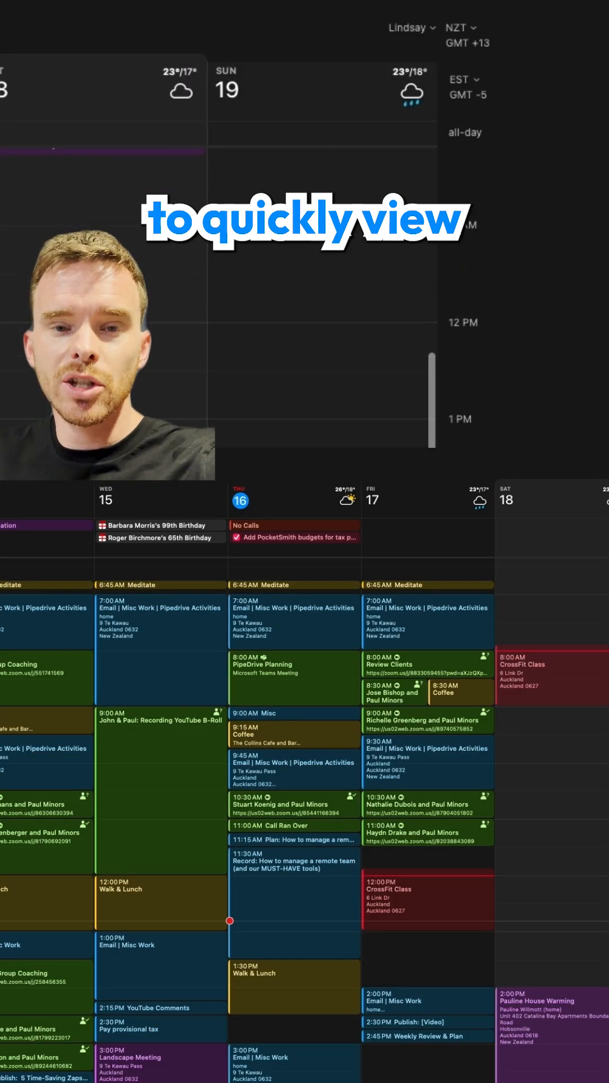
{"action": "left_click", "coordinate": [412, 27]}
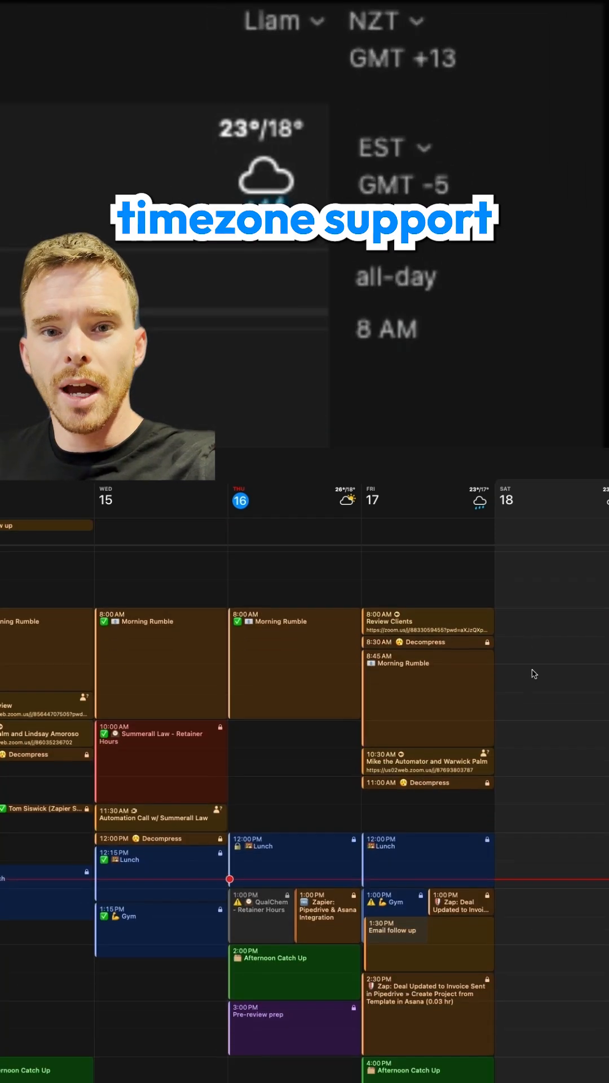
{"action": "left_click", "coordinate": [417, 28]}
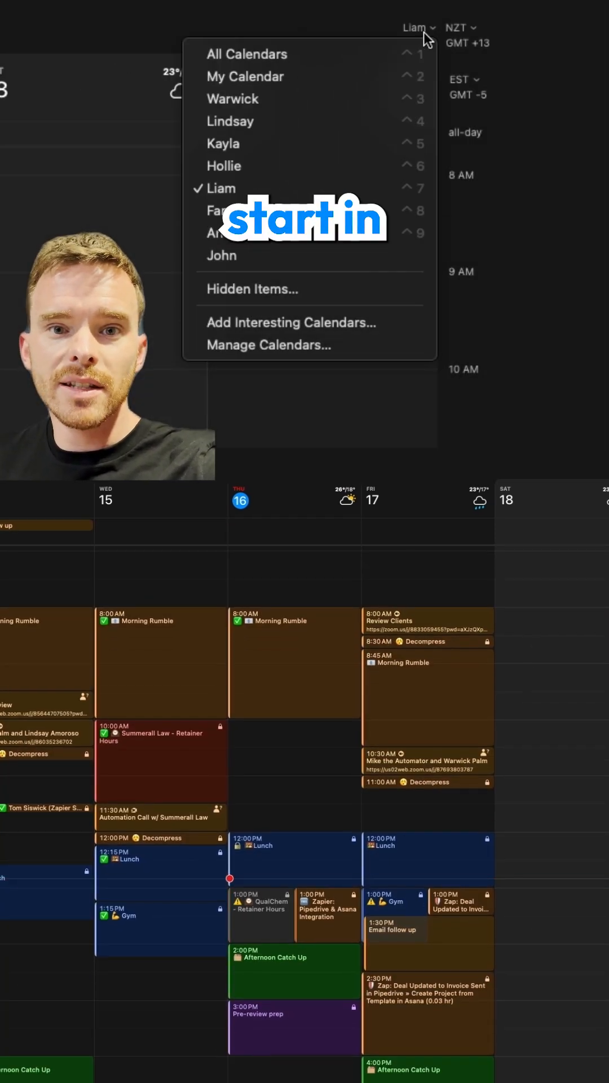